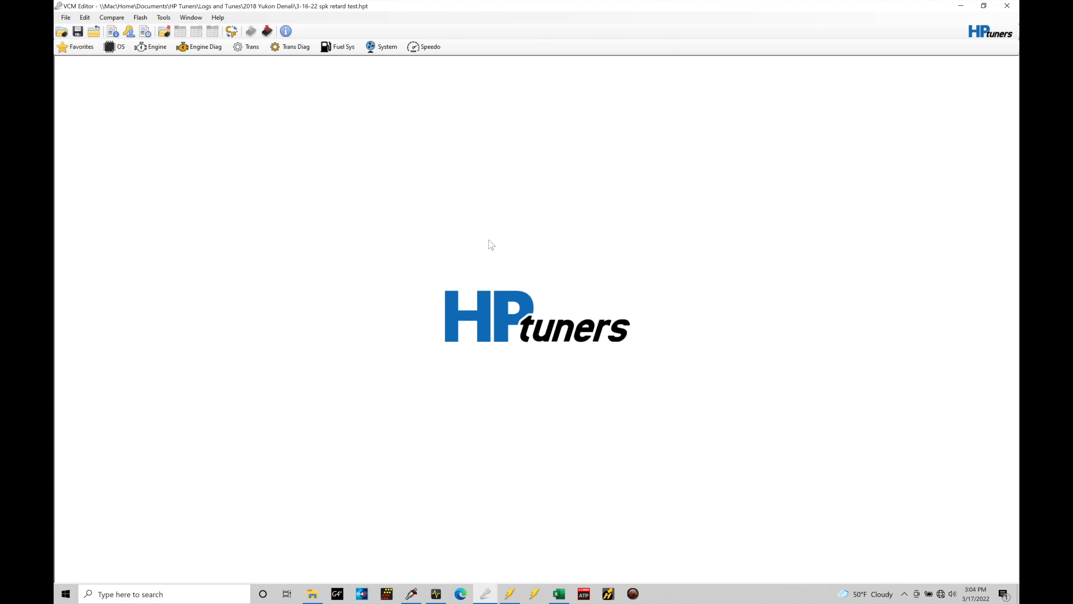
pyautogui.moveTo(223, 100)
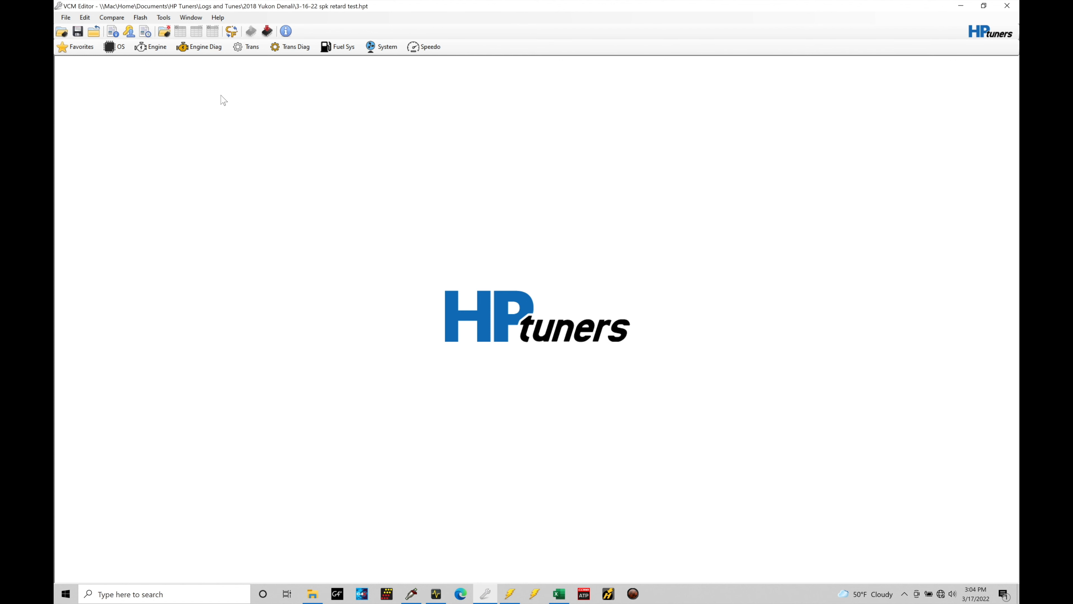
# Step: Bring up the Engine calibration window for the 2018 Yukon Denali spark retard test tune
pyautogui.click(152, 46)
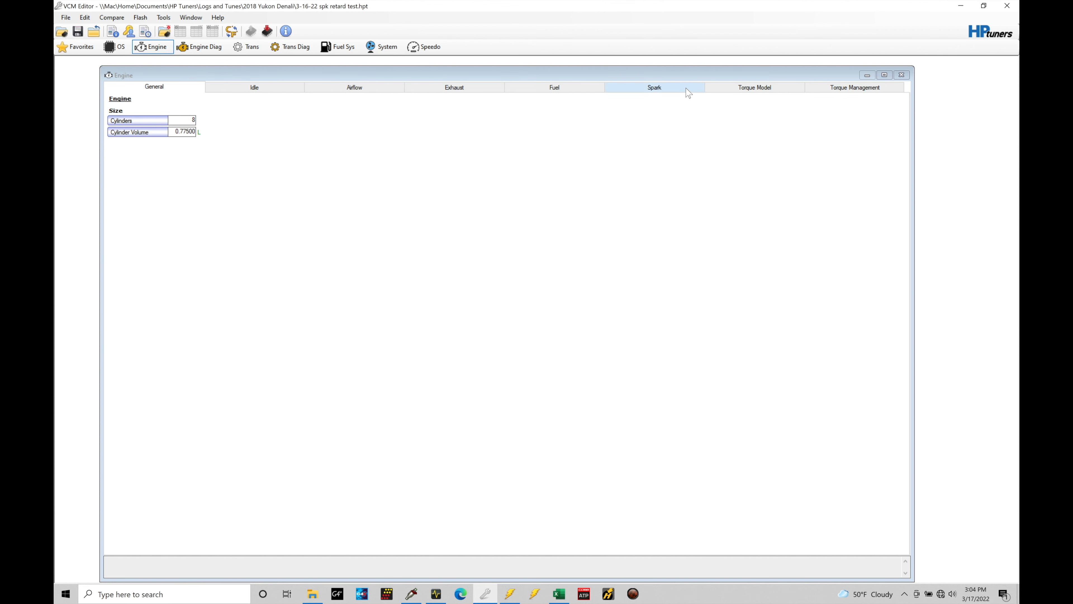
# Step: Show the Spark Advance settings with Max Retard 10, then move to VCM Scanner
pyautogui.click(654, 87)
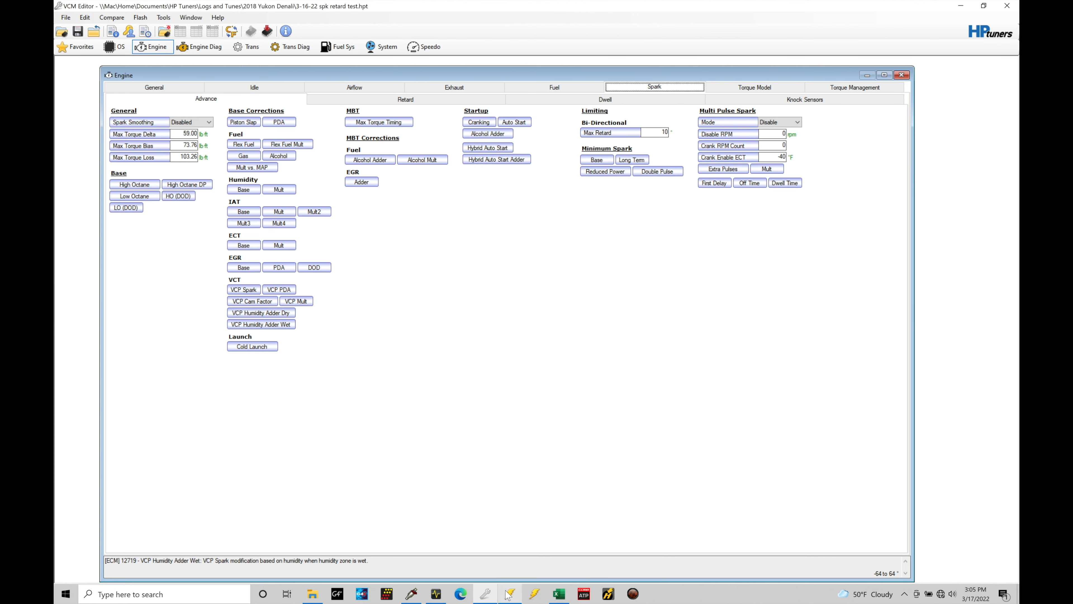
pyautogui.click(510, 593)
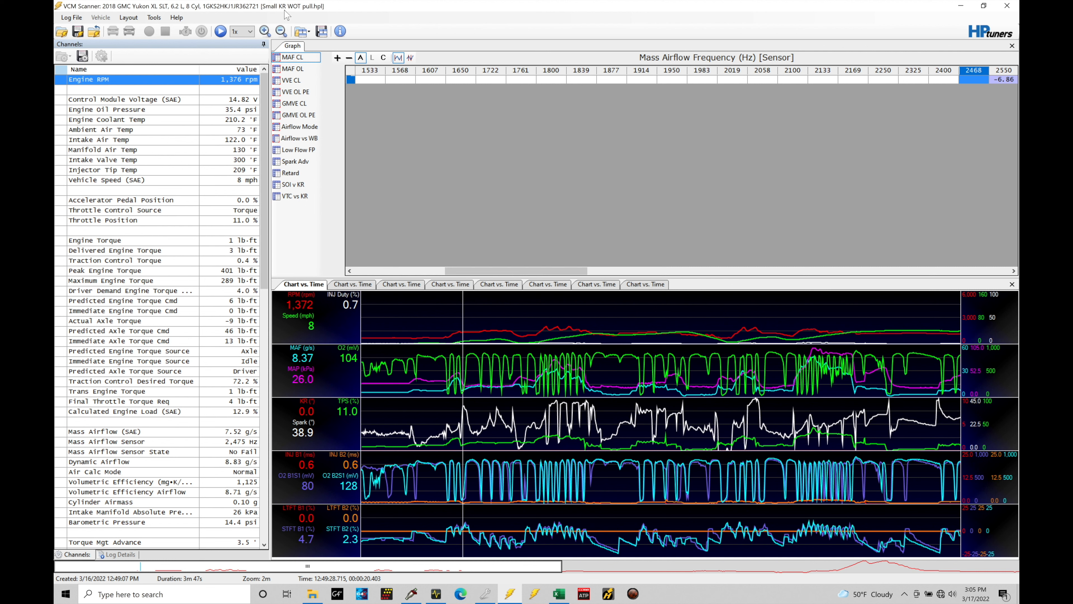
pyautogui.moveTo(313, 11)
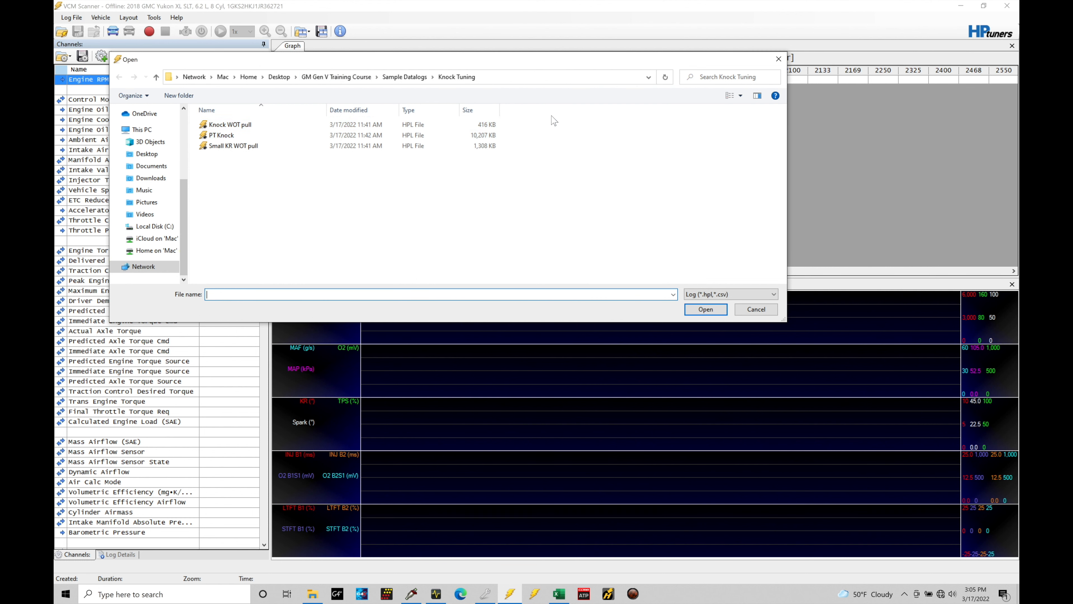
# Step: Open the Small KR WOT pull log from the Knock Tuning sample datalogs folder
pyautogui.click(233, 146)
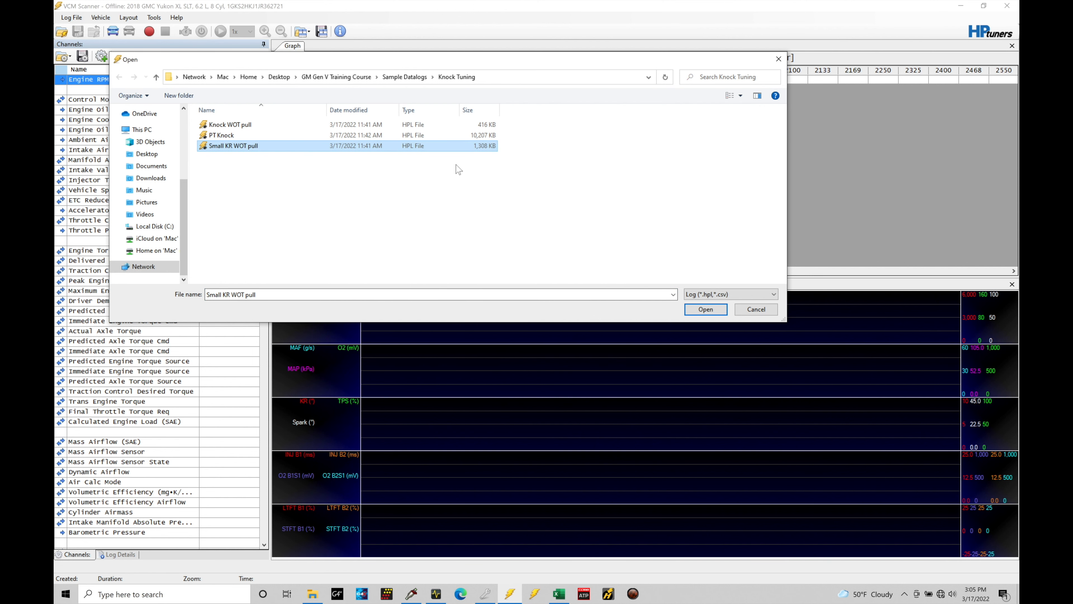
pyautogui.click(705, 309)
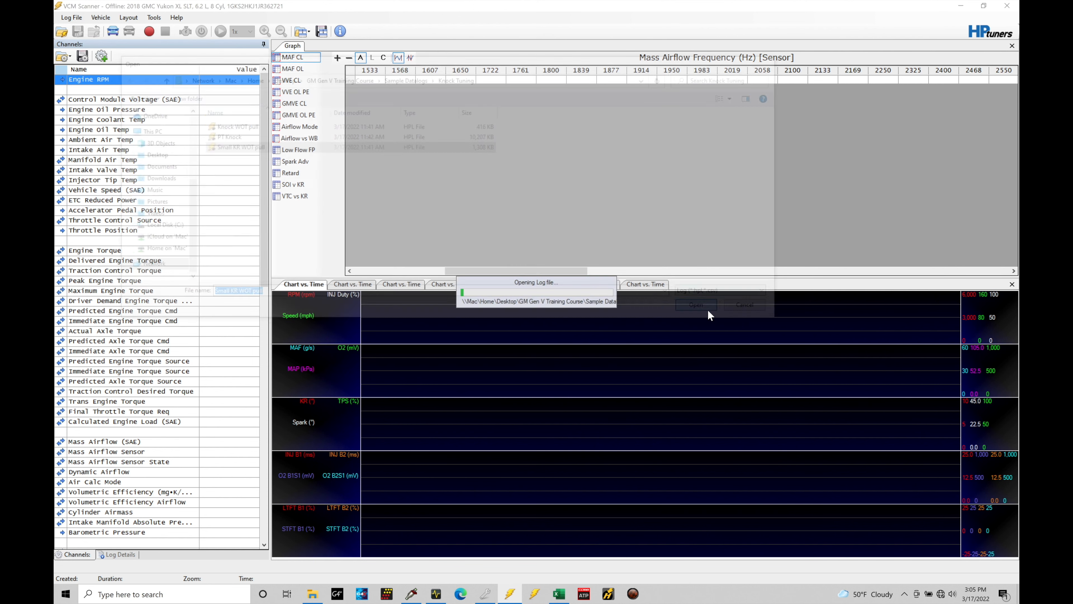
pyautogui.click(695, 304)
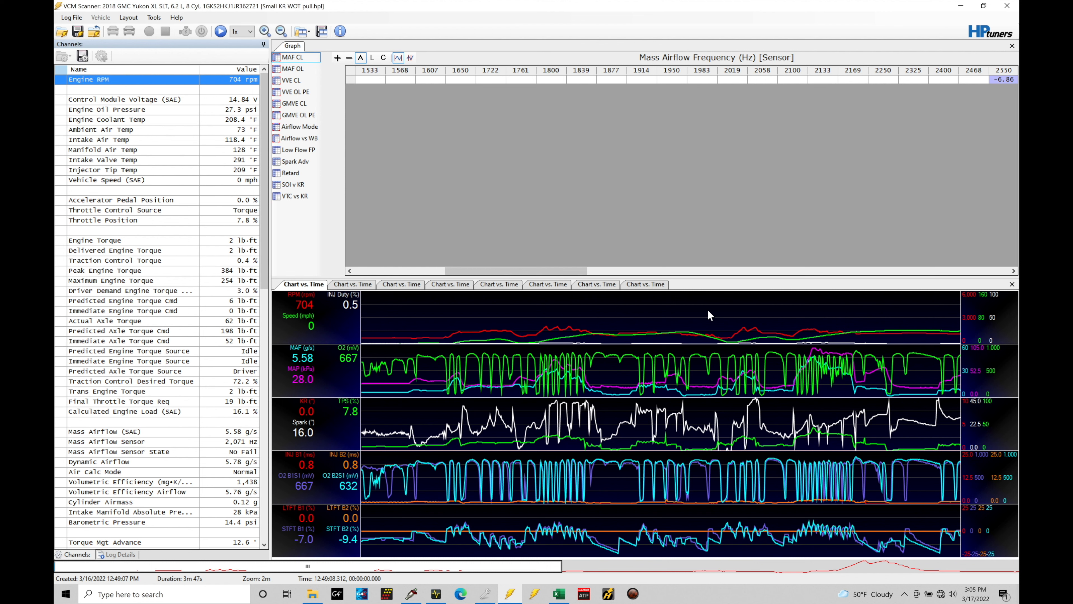
pyautogui.moveTo(714, 317)
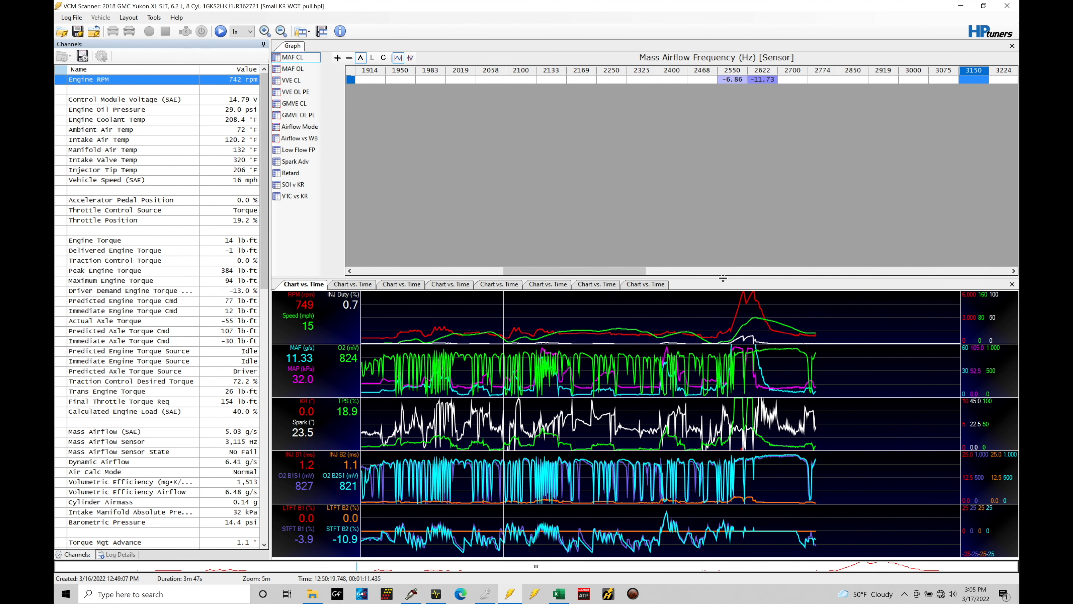
pyautogui.moveTo(743, 360)
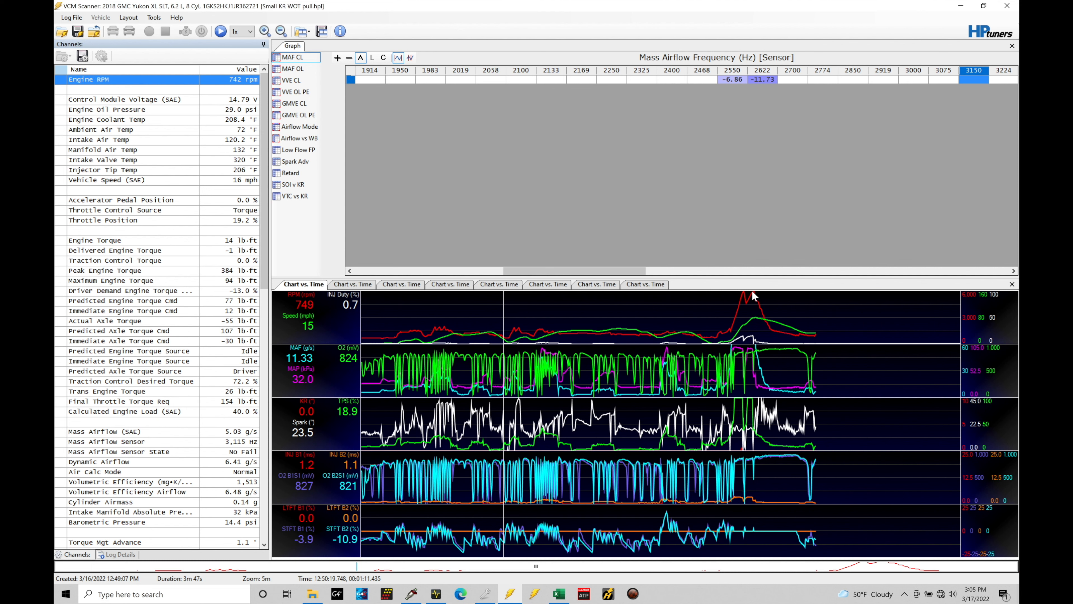
pyautogui.moveTo(776, 280)
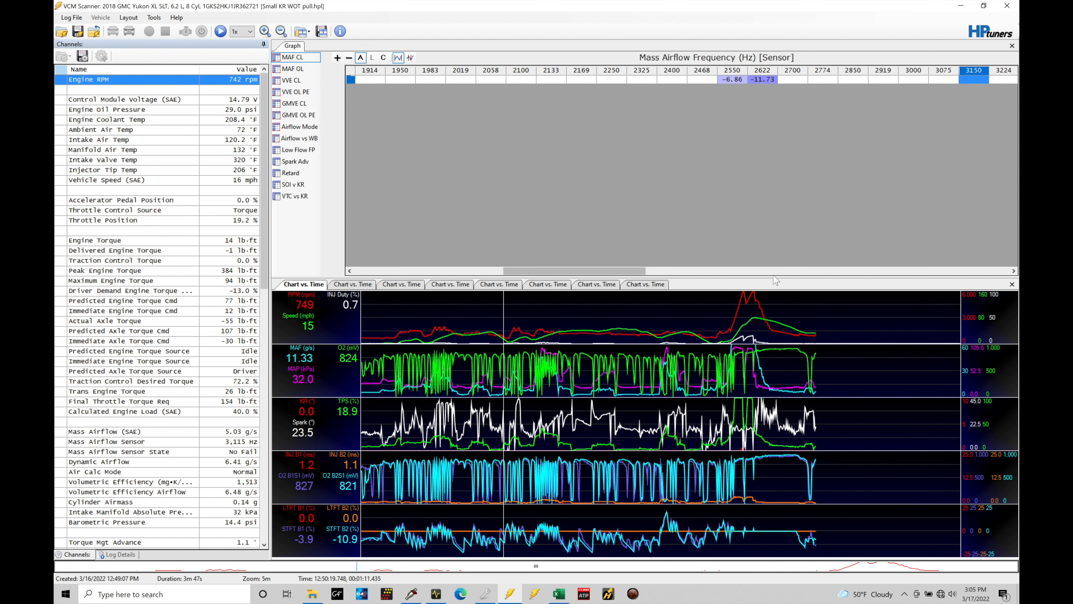
# Step: Mark the RPM peak of the full-throttle pull and zoom the chart in around it
pyautogui.click(264, 31)
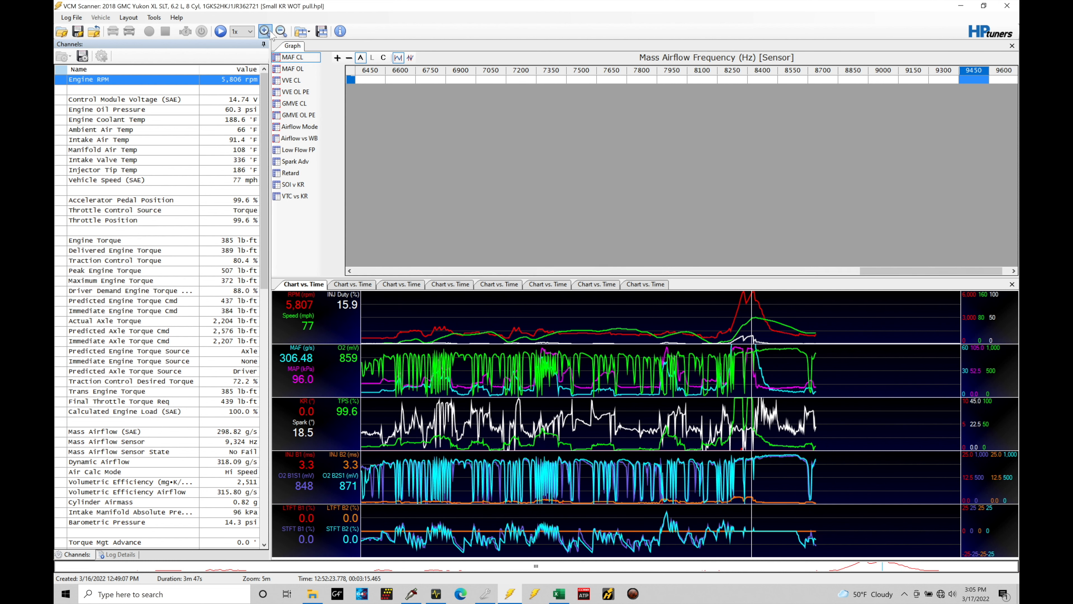
pyautogui.click(265, 31)
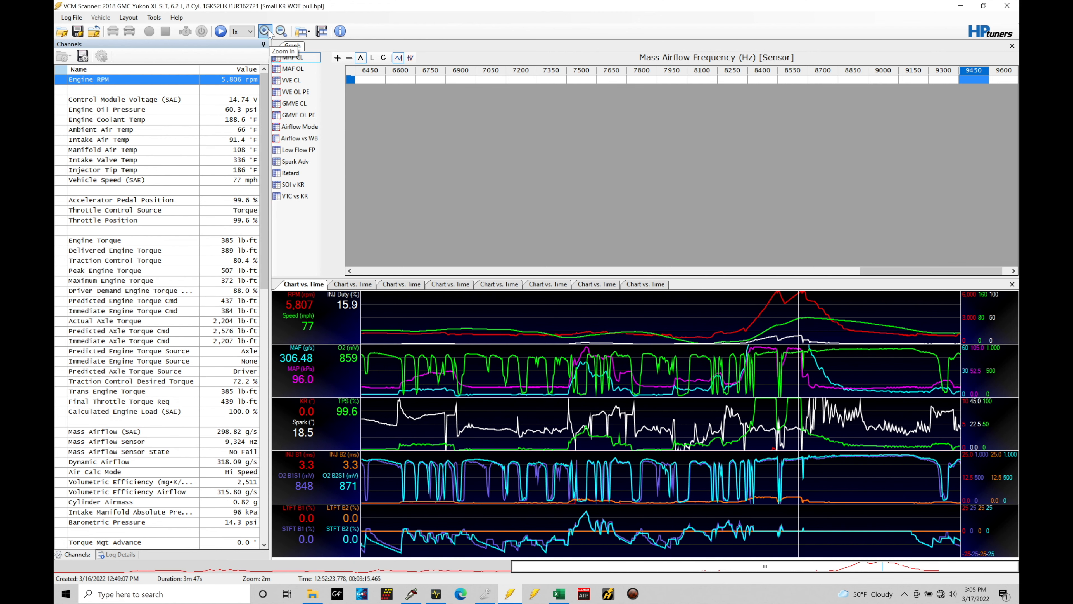
# Step: Zoom in further so the chart shows a 30-second window around the pull
pyautogui.click(267, 31)
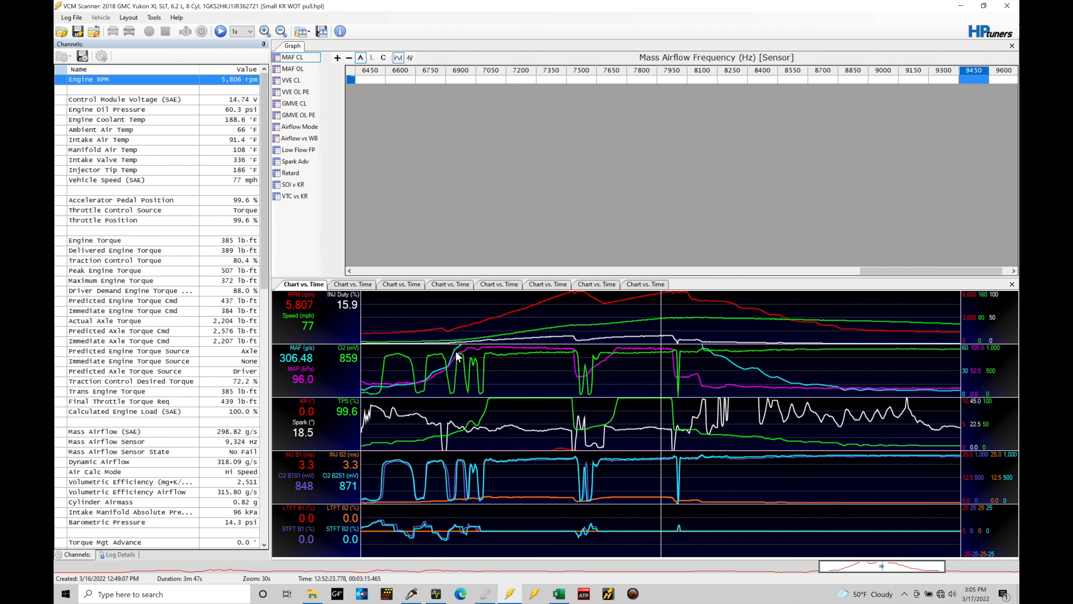
pyautogui.moveTo(309, 309)
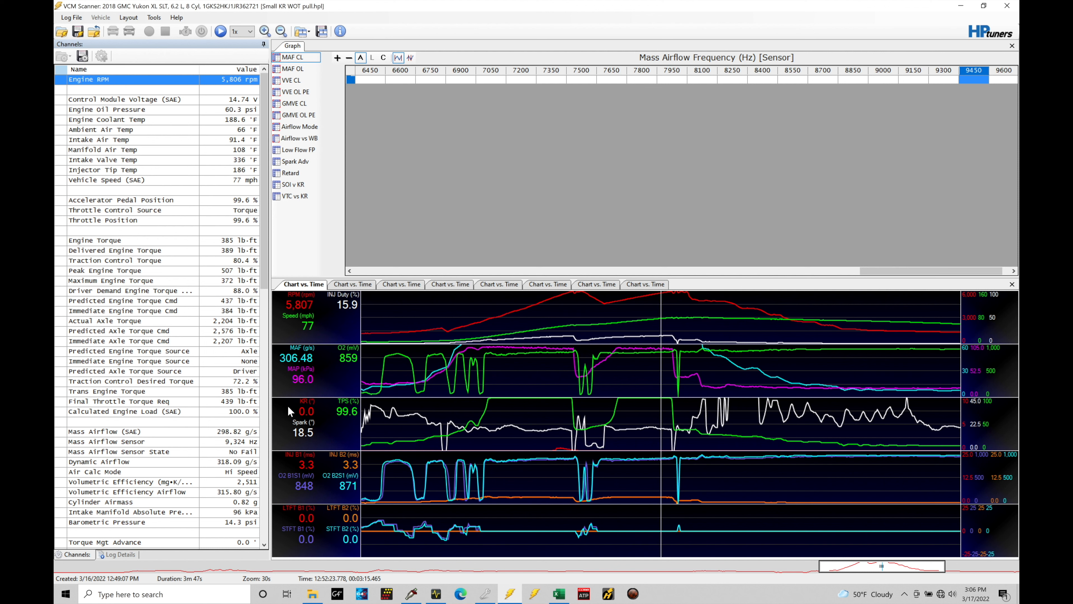
pyautogui.moveTo(310, 407)
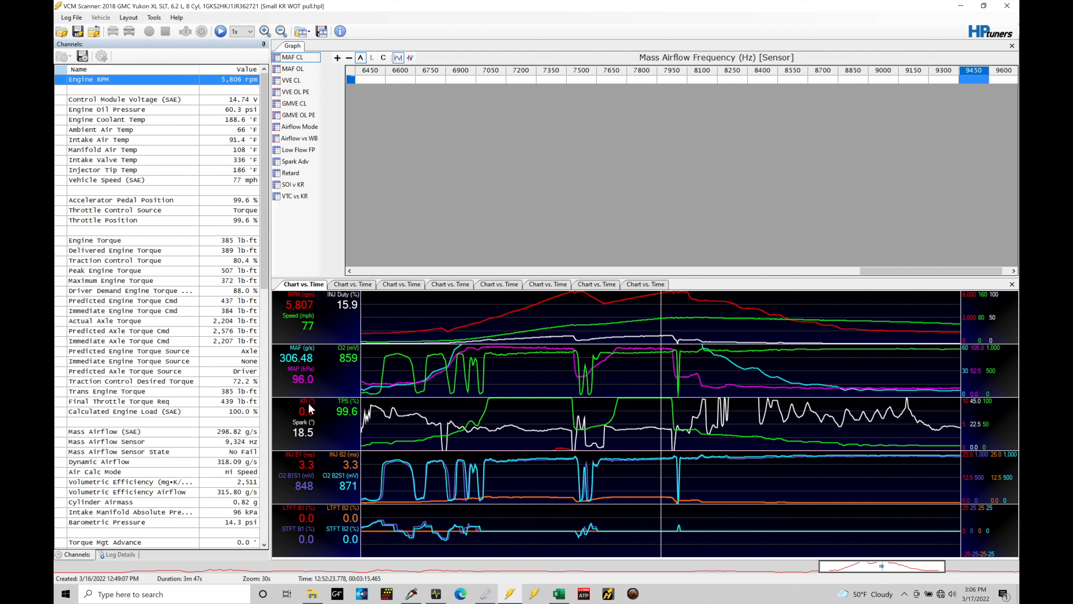
pyautogui.moveTo(316, 415)
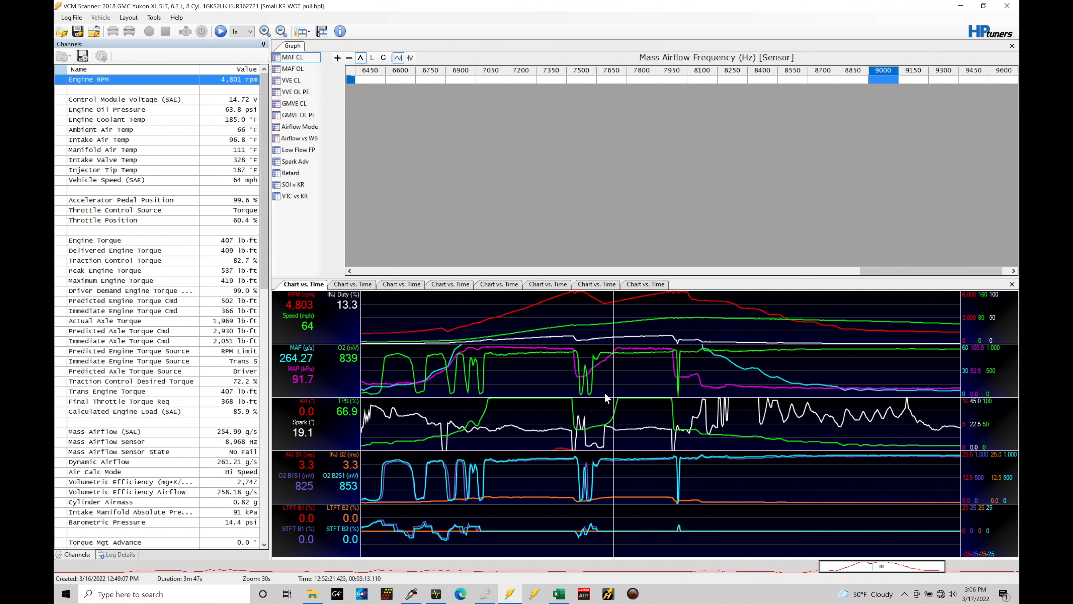
pyautogui.moveTo(516, 505)
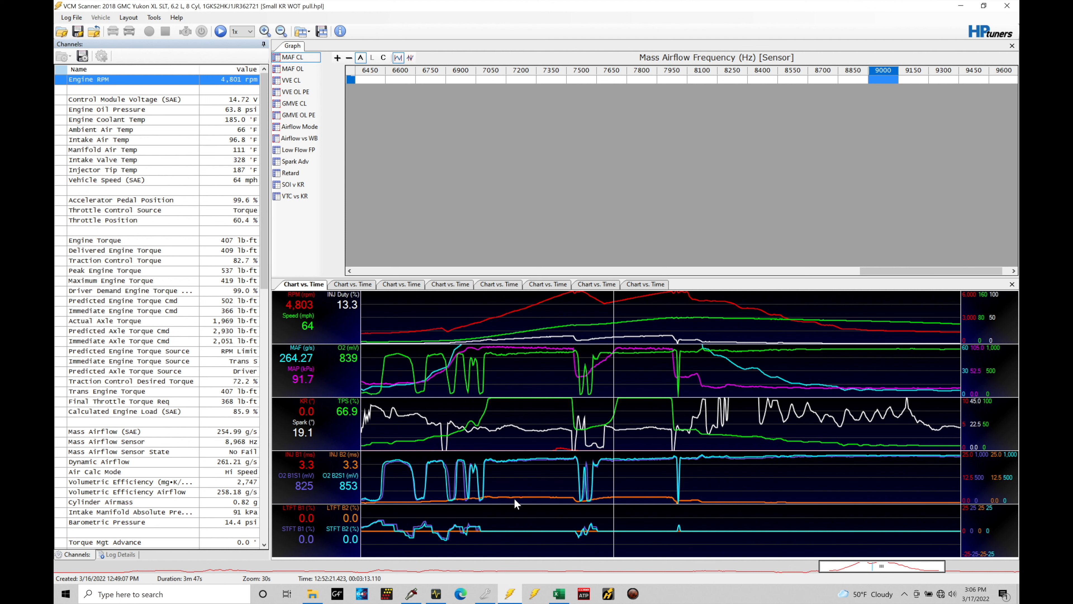
pyautogui.moveTo(302, 417)
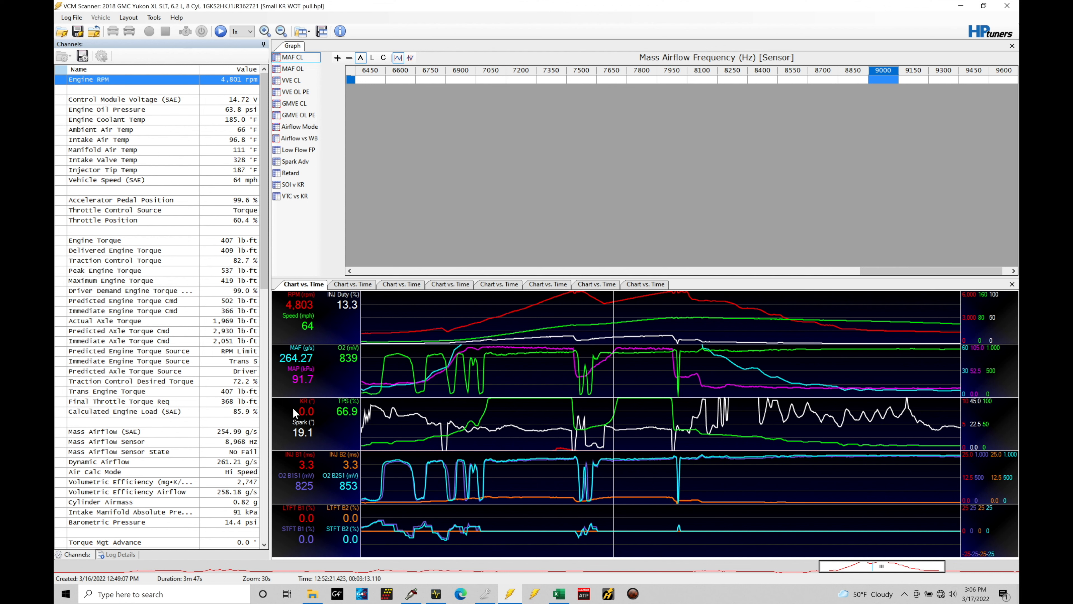
pyautogui.moveTo(317, 423)
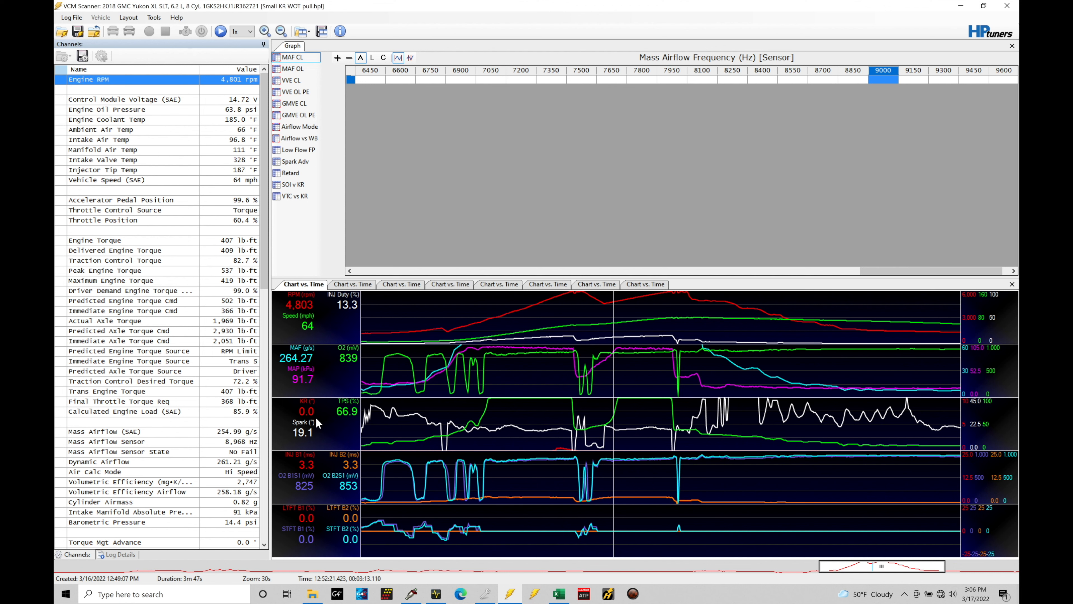
pyautogui.moveTo(486, 401)
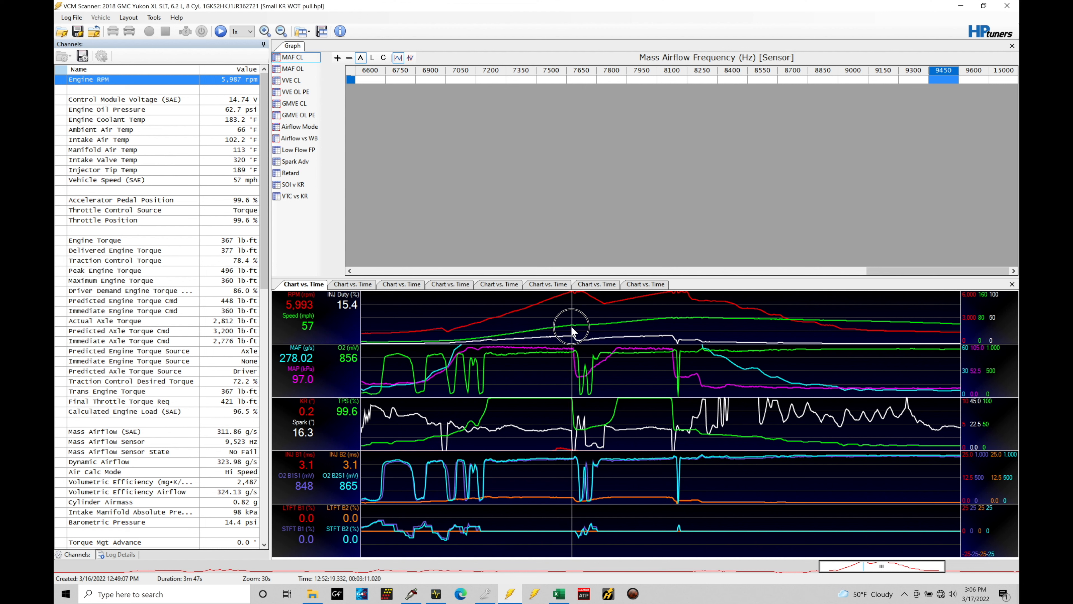
pyautogui.moveTo(353, 314)
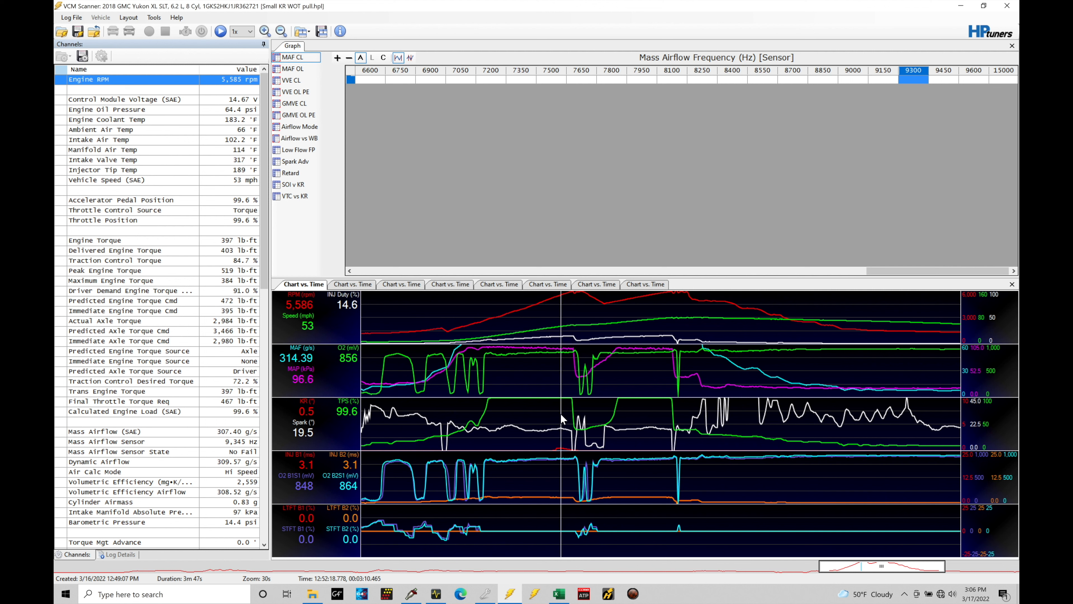
pyautogui.moveTo(305, 419)
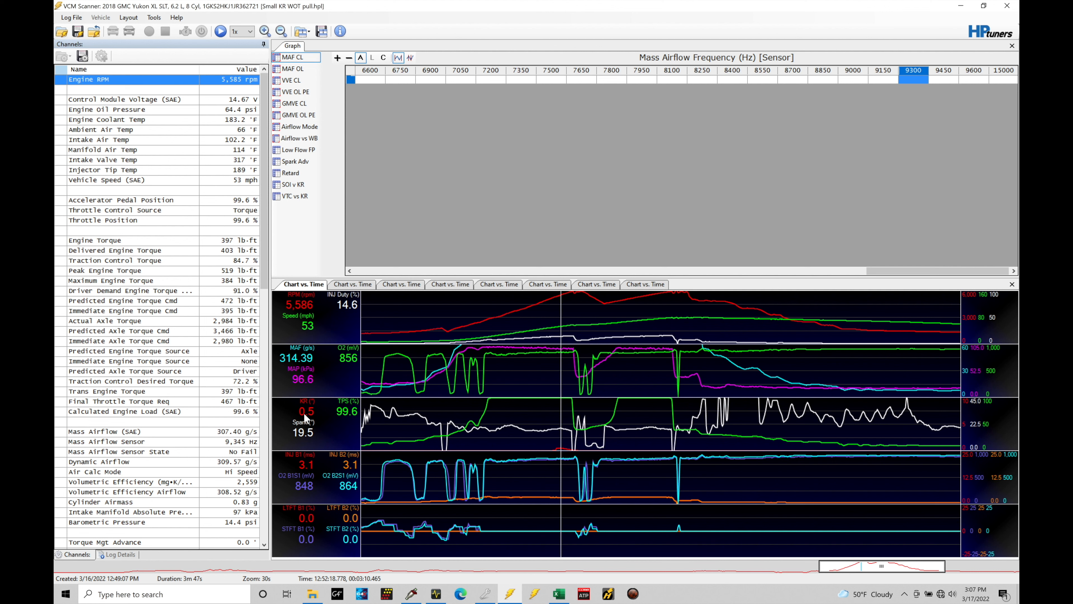
pyautogui.moveTo(316, 422)
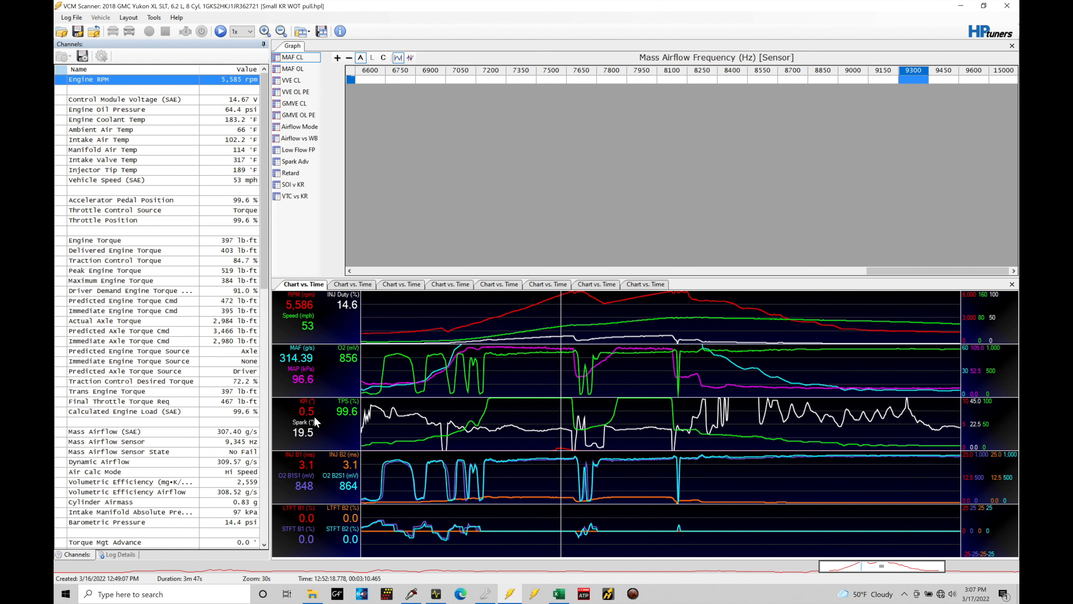
pyautogui.moveTo(287, 415)
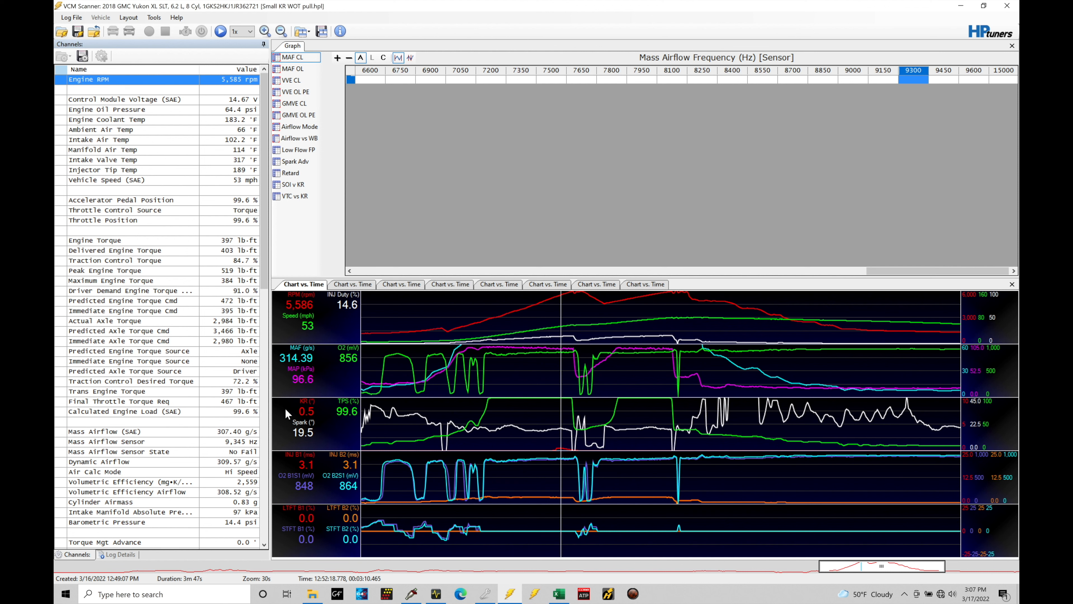
pyautogui.moveTo(308, 423)
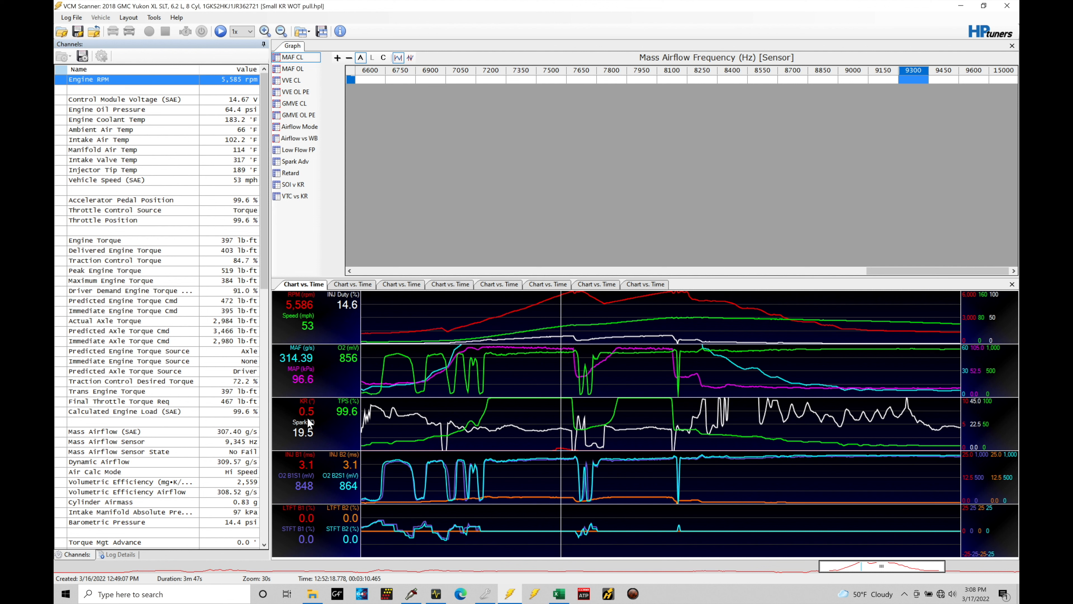
pyautogui.moveTo(320, 409)
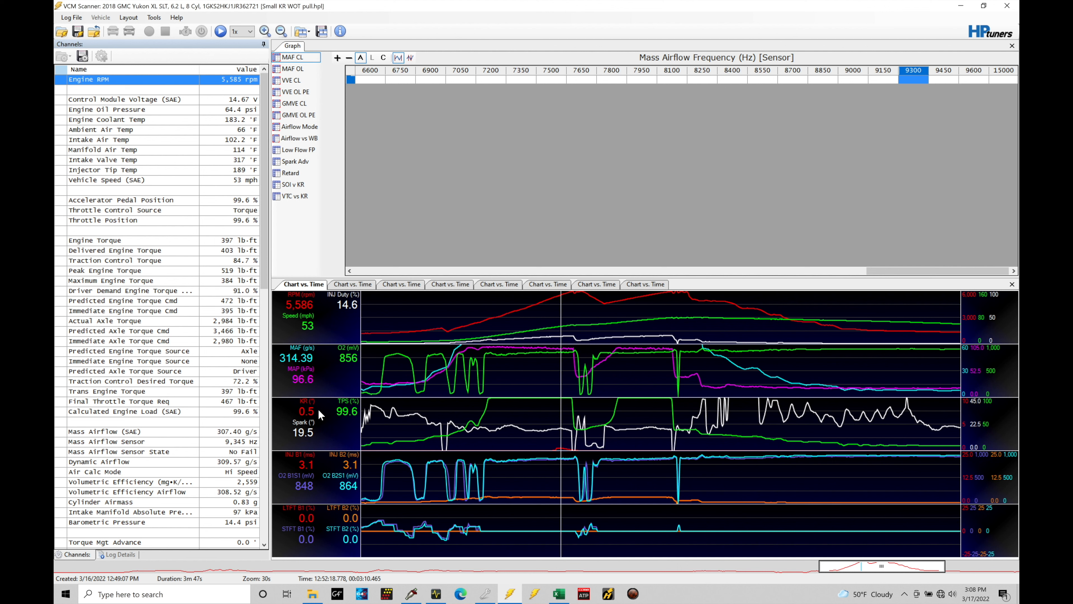
# Step: Scroll the Channels list down to the Knock Retard, Knock Learn Factor and Burst Knock Retard values
pyautogui.scroll(-3)
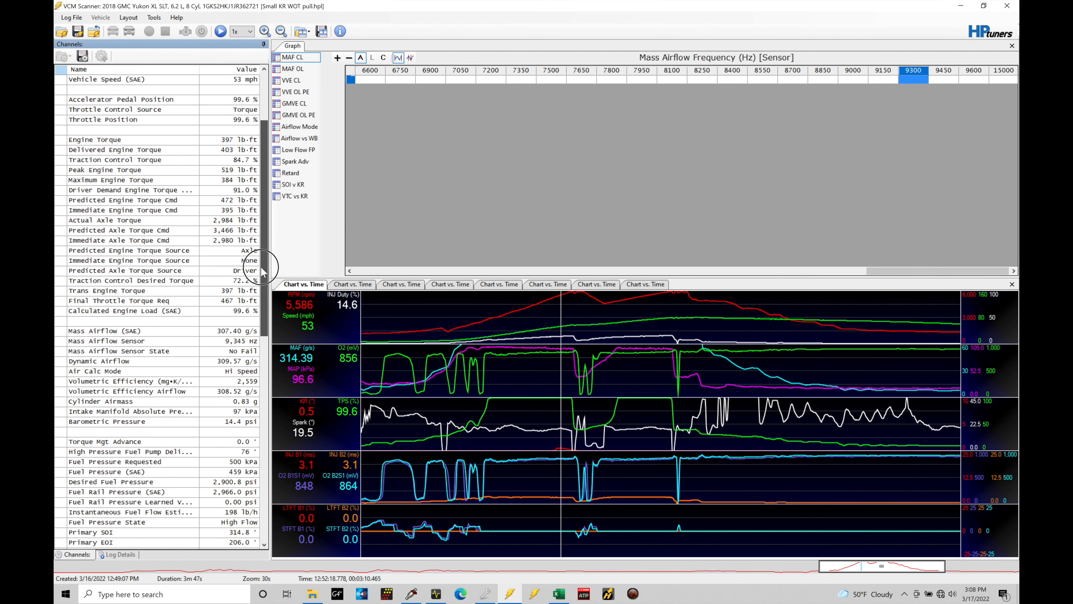
pyautogui.scroll(-3)
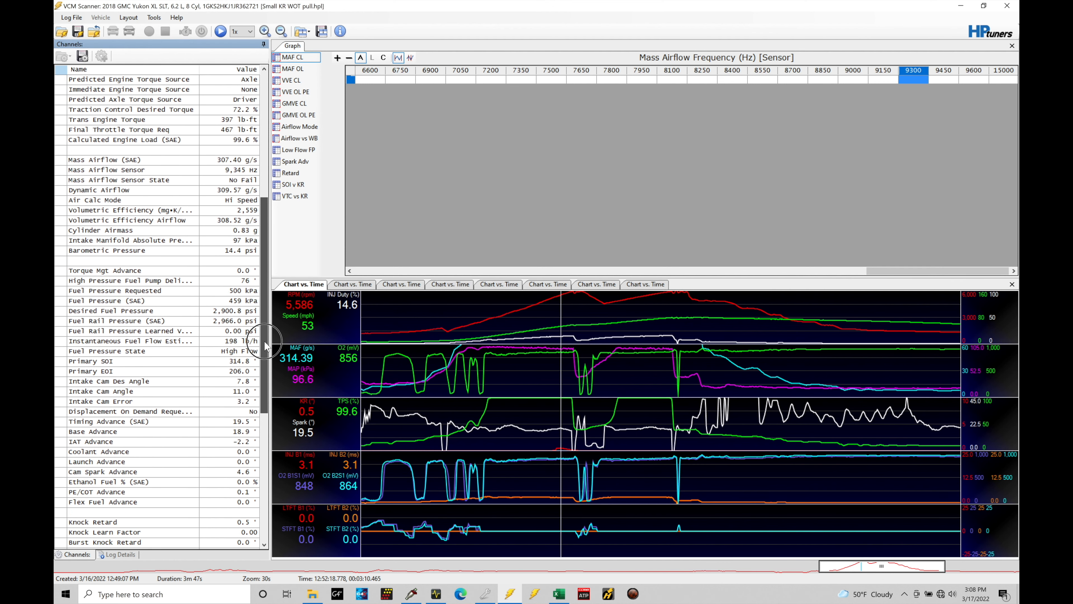